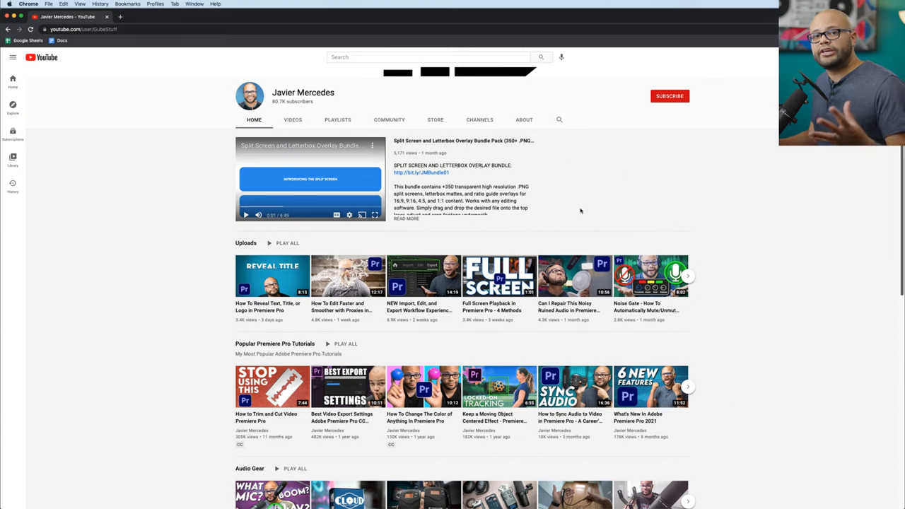
mouse_move(545, 216)
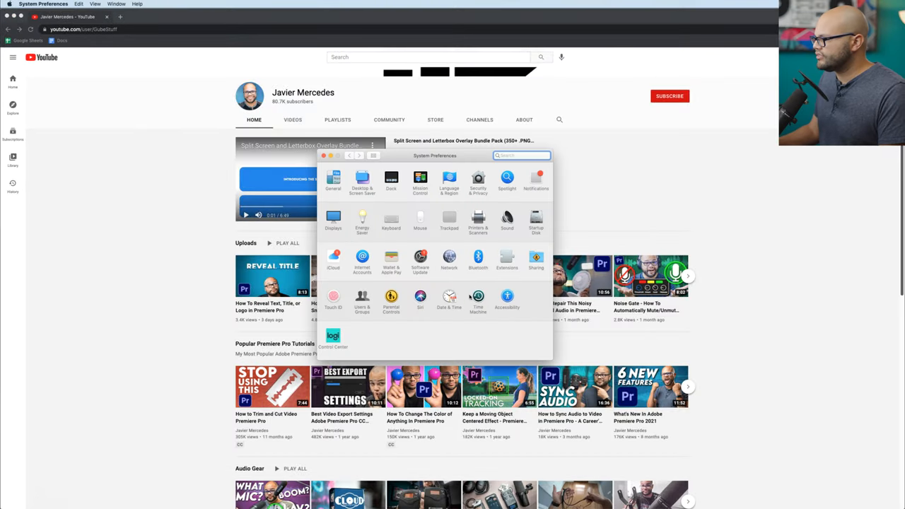
Enable Accessibility Zoom with keyboard shortcuts and Control-modifier scroll gesture zooming.
left_click(508, 297)
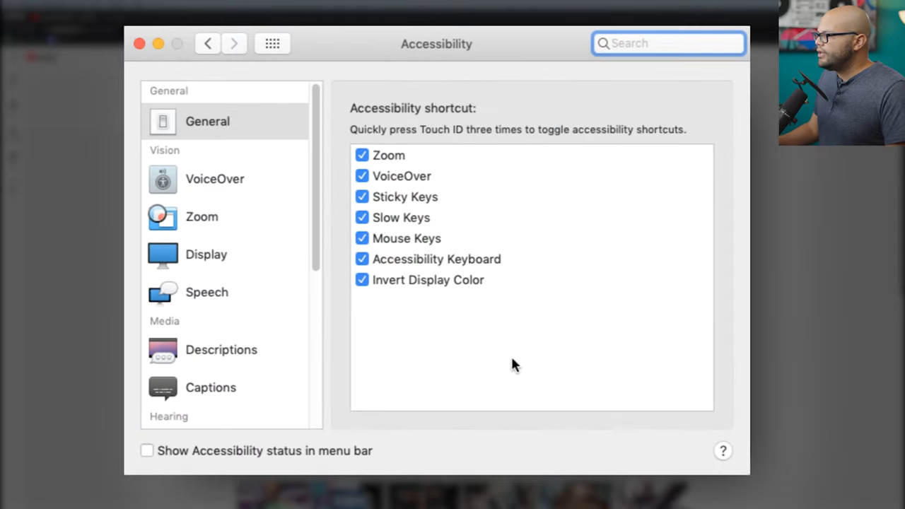
left_click(202, 217)
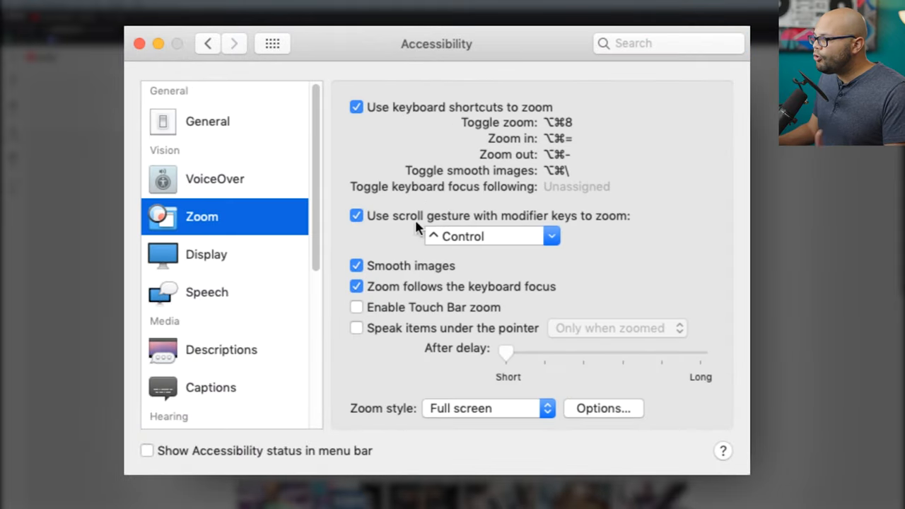
mouse_move(571, 232)
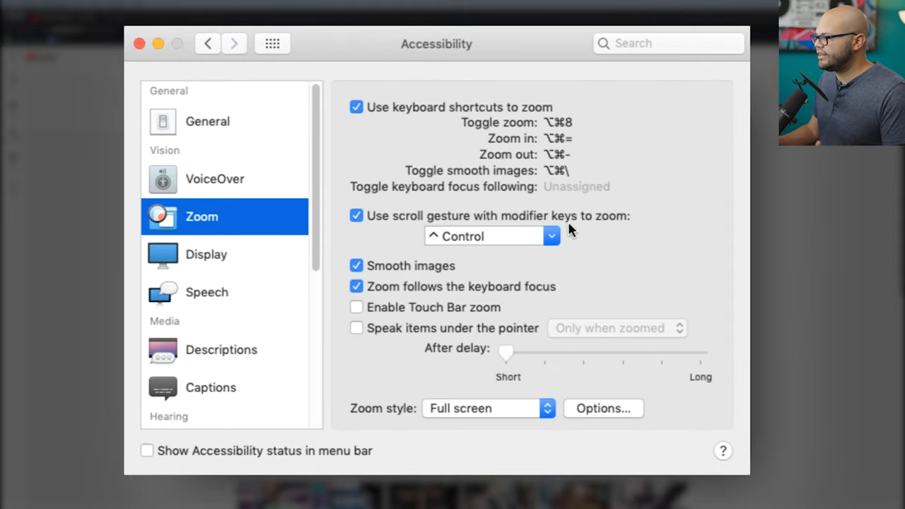
left_click(552, 237)
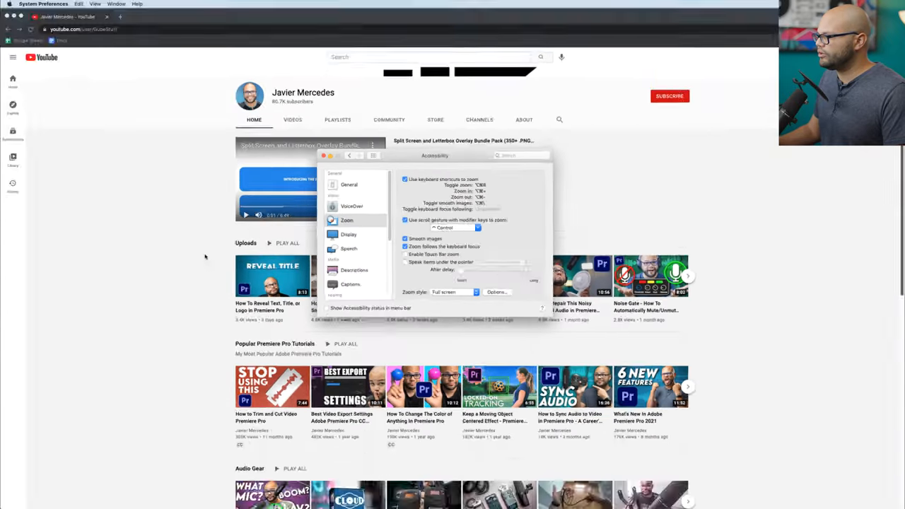
left_click(406, 263)
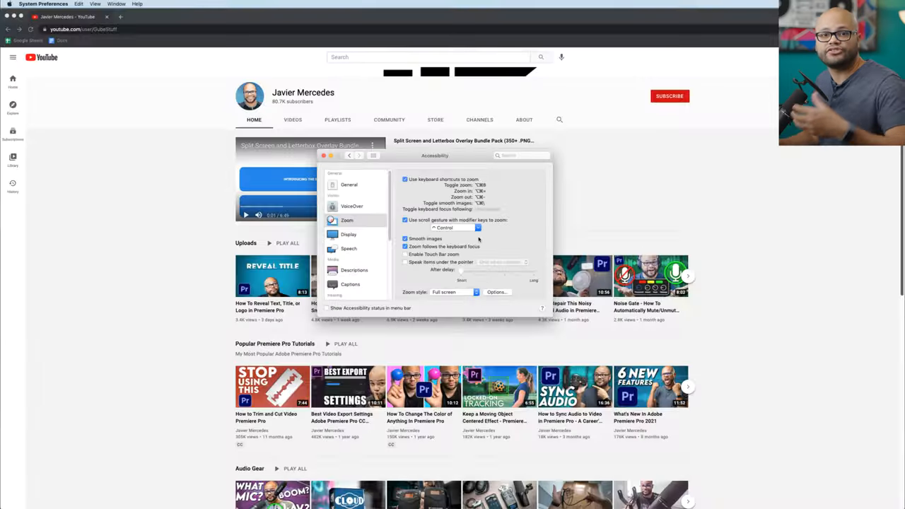
left_click(454, 292)
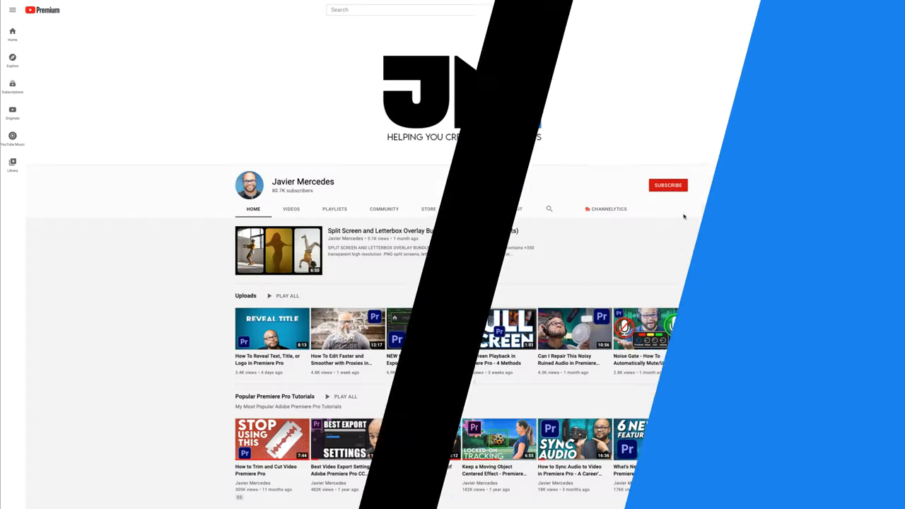
Select the Subscribe recording.mov clip on V1 and show its Effect Controls.
left_click(668, 185)
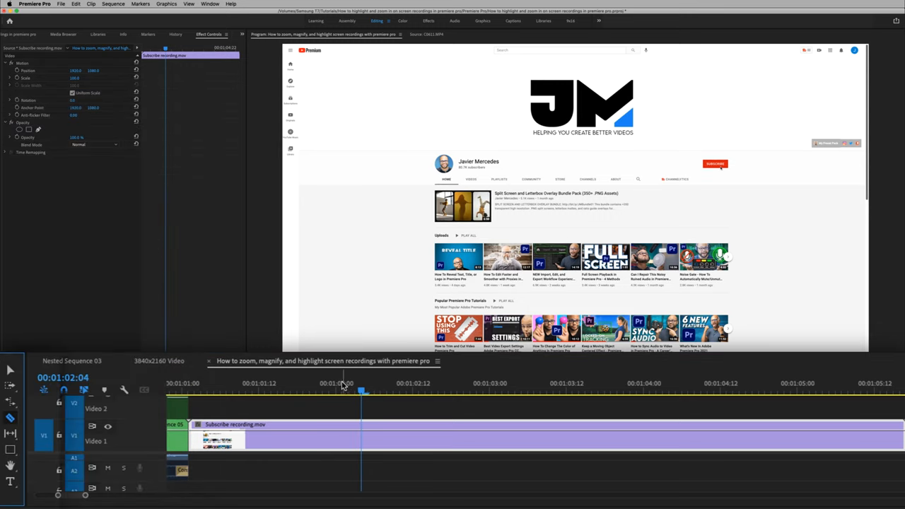
left_click(226, 391)
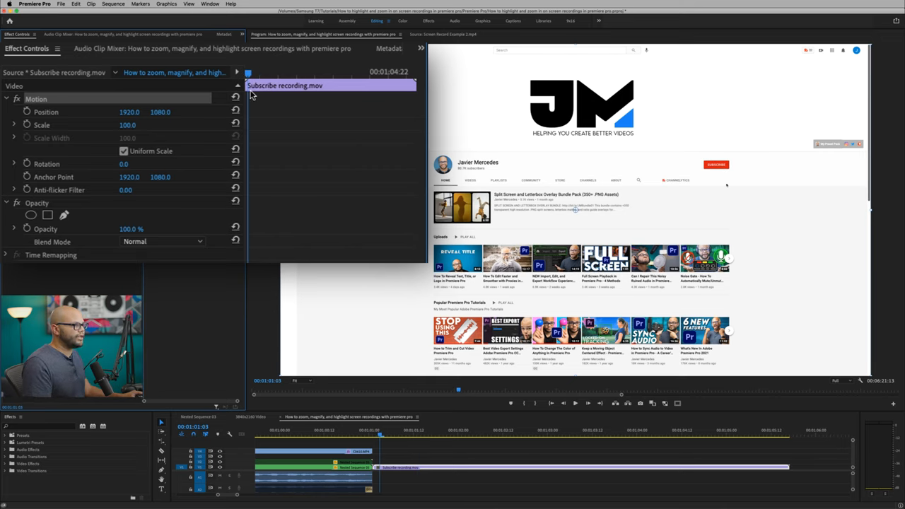
mouse_move(26, 112)
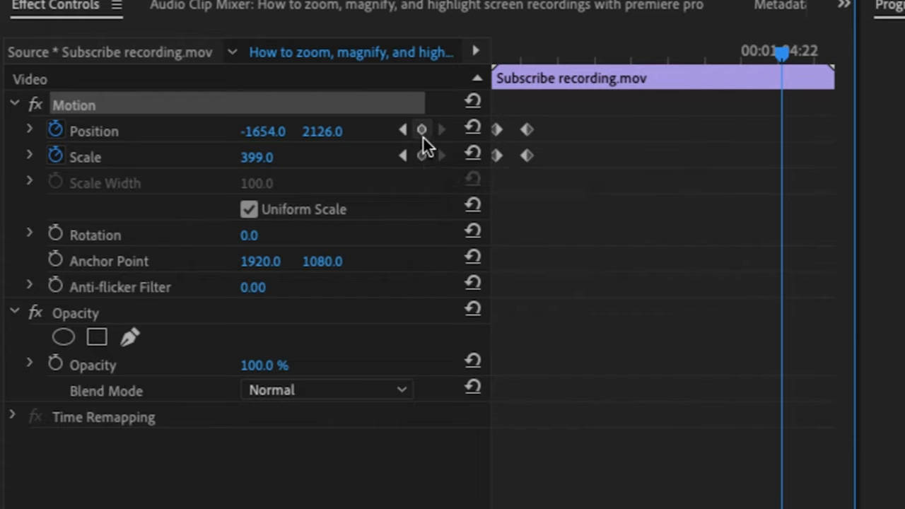
Add Position and Scale keyframes for the zoom to Scale 399, Position -1654, 2126.
left_click(422, 130)
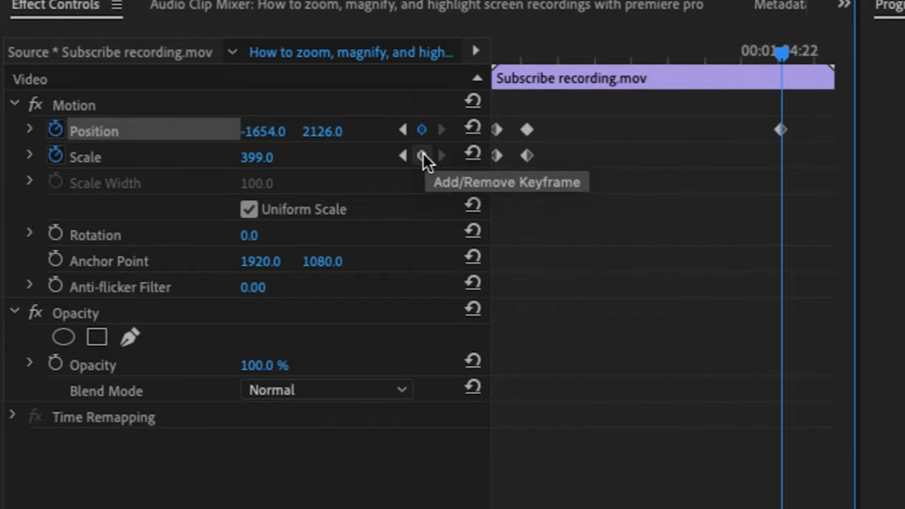
left_click(421, 156)
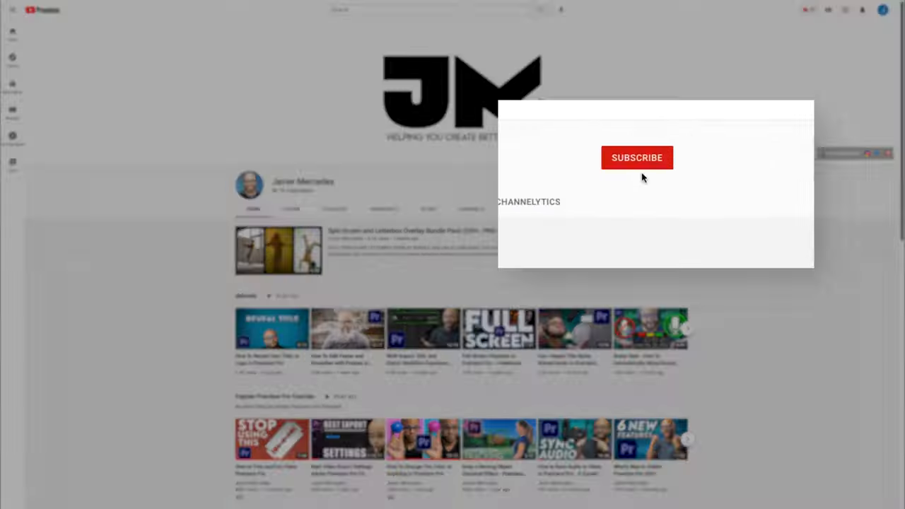
Play the sequence to preview the zoomed Subscribe inset over the blurred page.
left_click(637, 157)
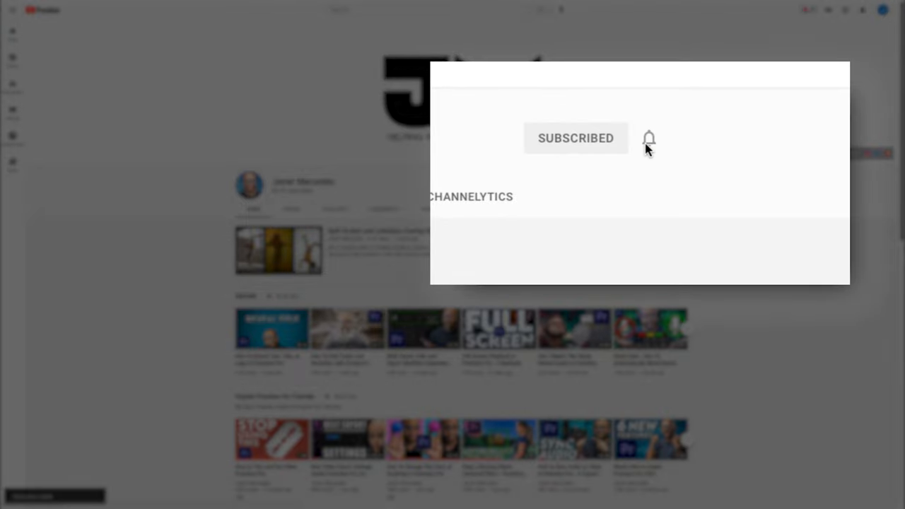
left_click(648, 138)
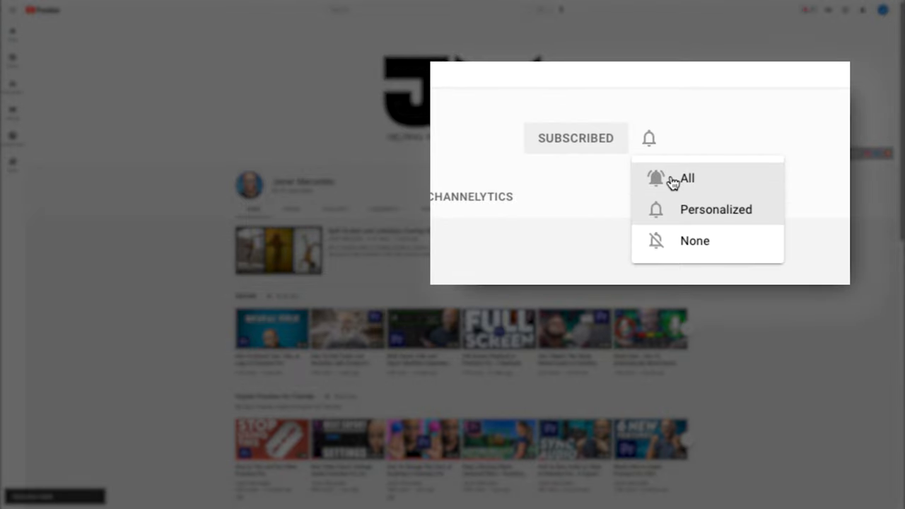
left_click(686, 178)
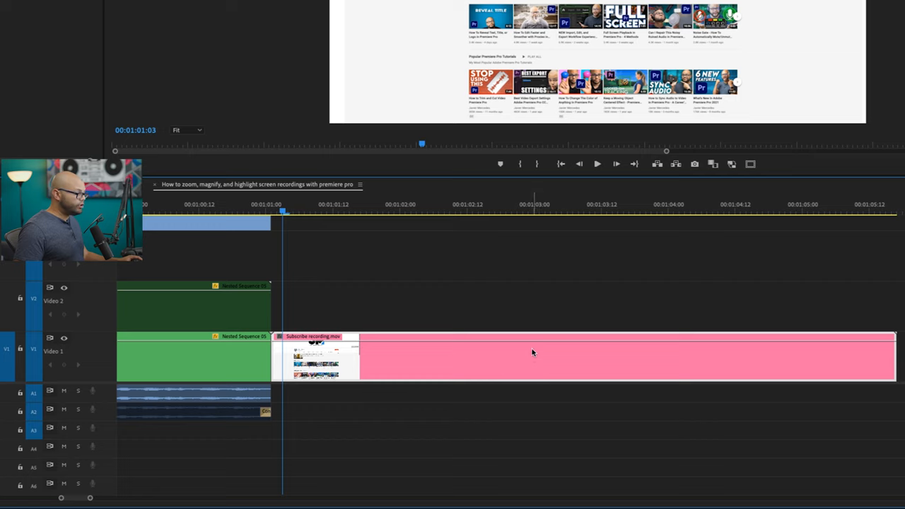
mouse_move(531, 361)
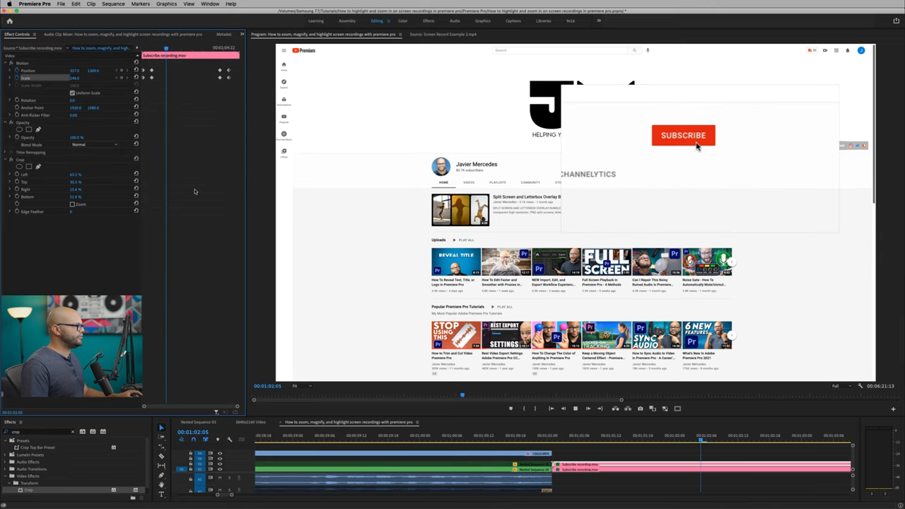
Adjust the cropped V2 Subscribe inset's motion settings for its Scale 246 keyframe.
left_click(683, 135)
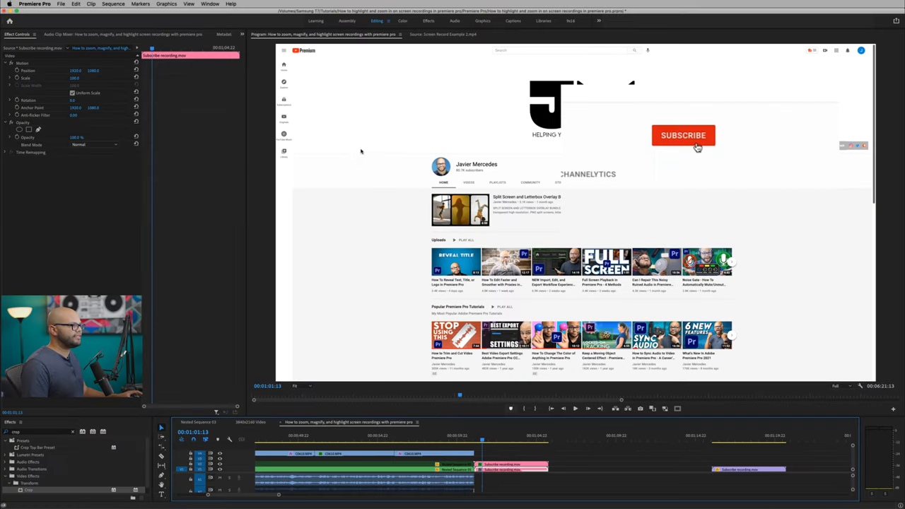
mouse_move(169, 118)
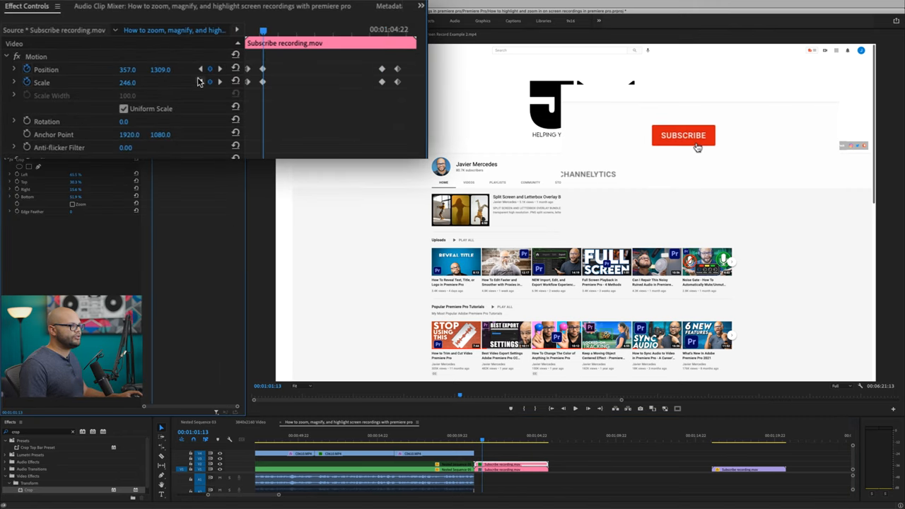
mouse_move(220, 74)
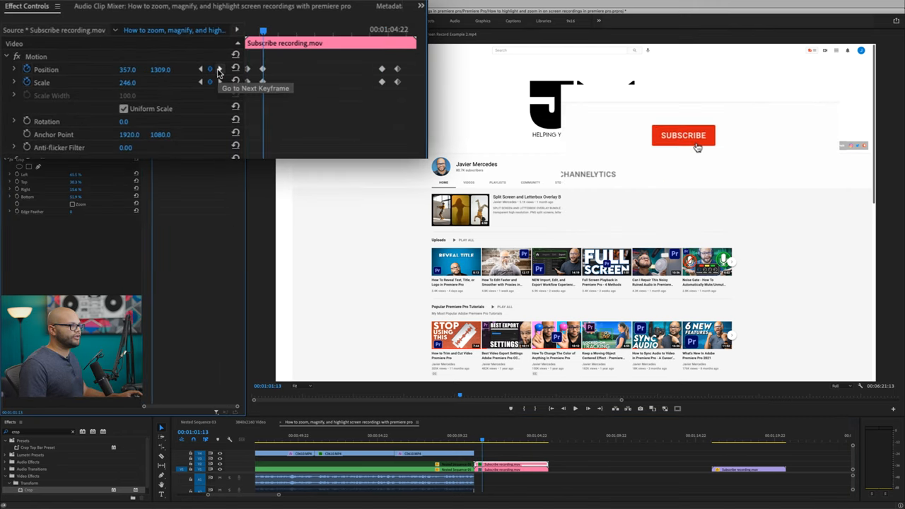
Jump to the inset clip's next keyframe to preview the Subscribed state.
left_click(220, 69)
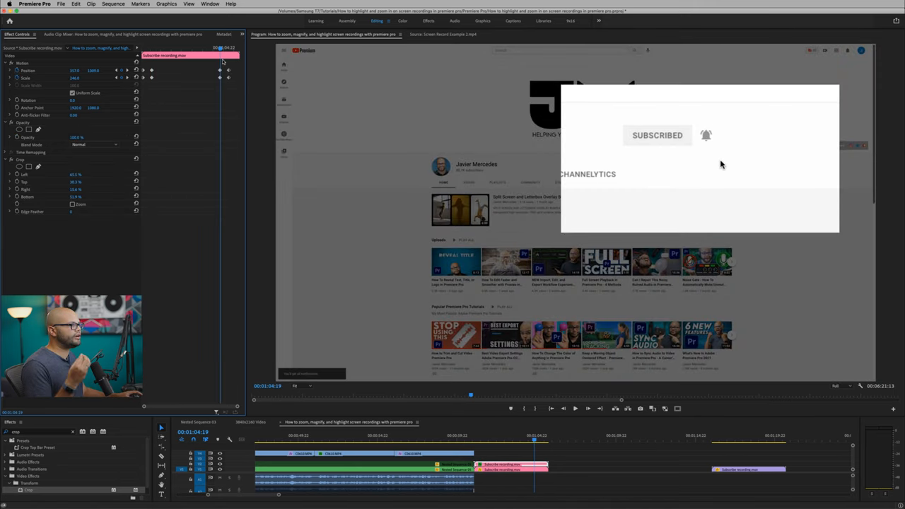
mouse_move(317, 197)
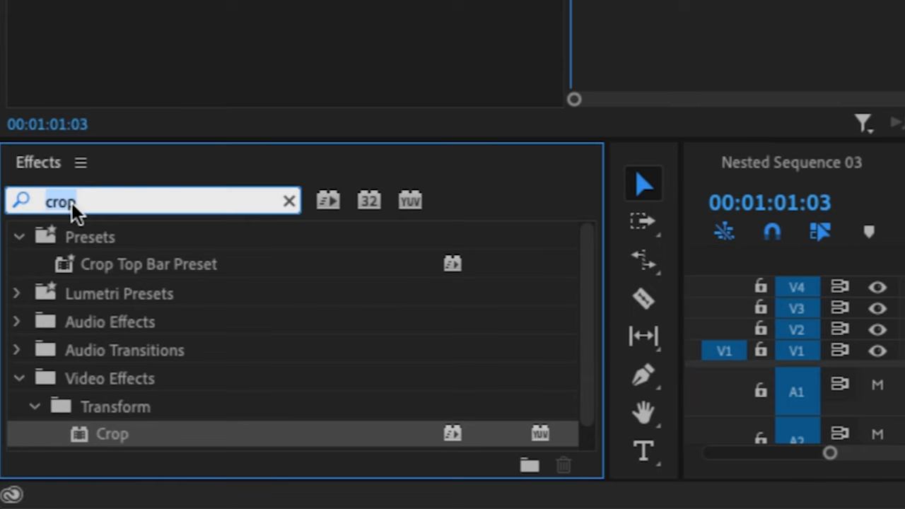
Apply Gaussian Blur to the background clip with Blurriness 25 and Repeat Edge Pixels.
left_click(288, 201)
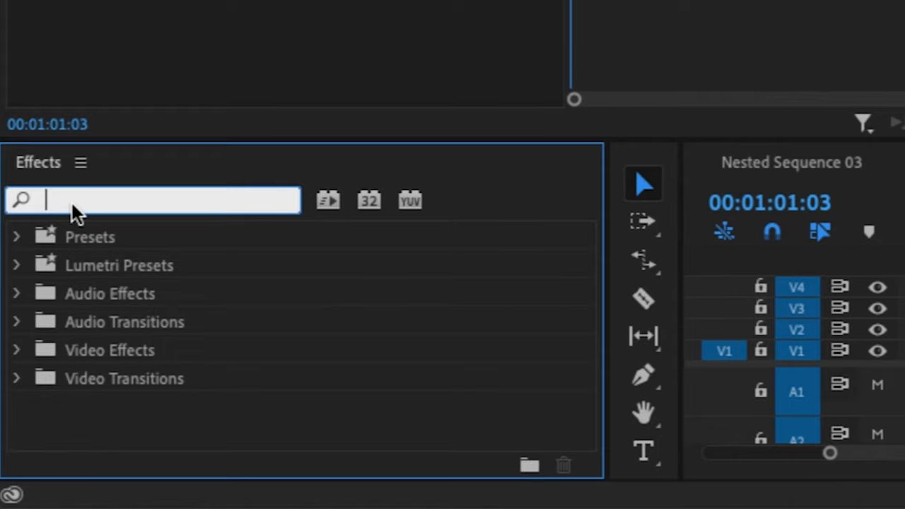
type("blur")
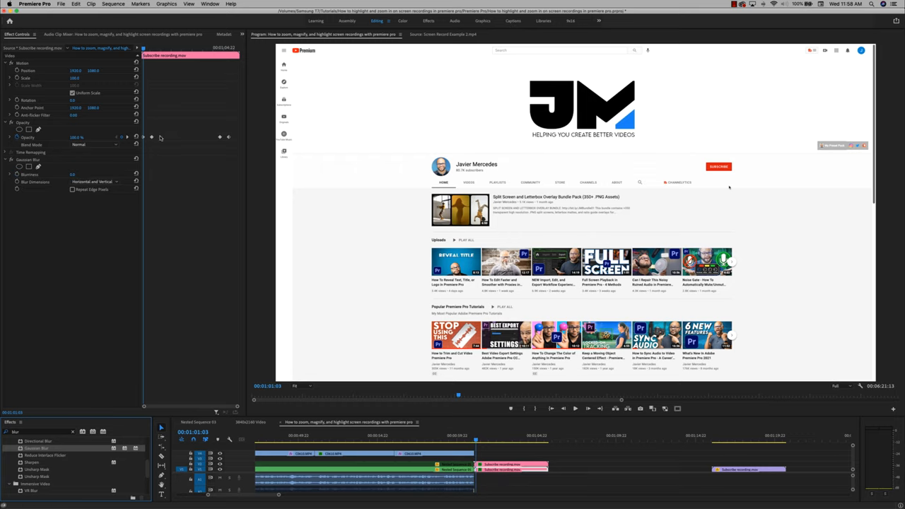
mouse_move(53, 138)
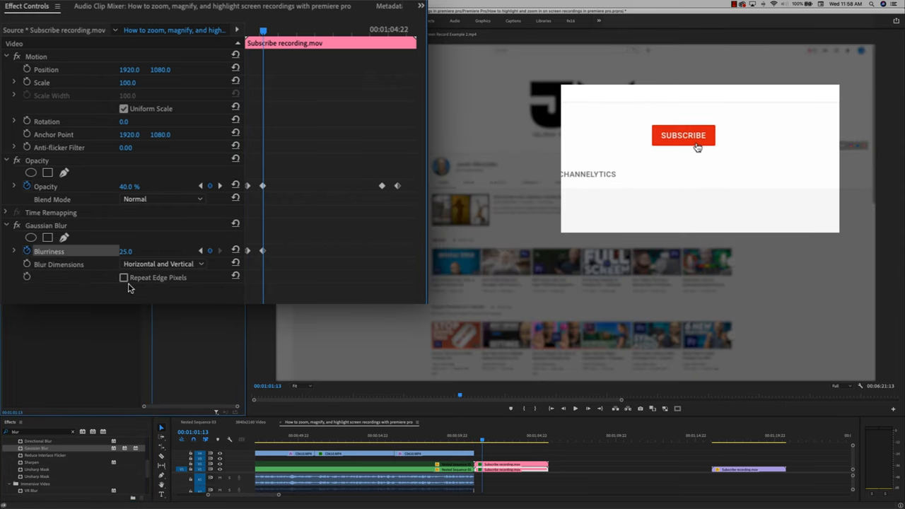
left_click(124, 278)
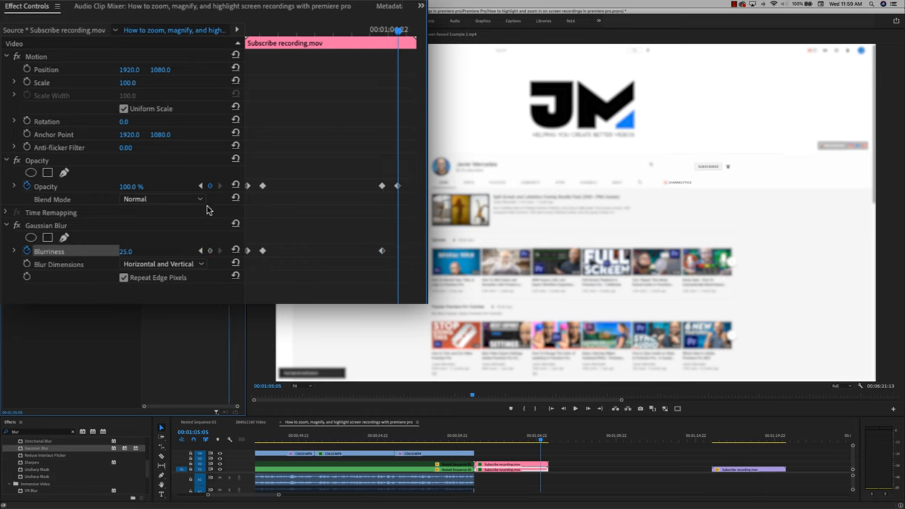
double_click(126, 251)
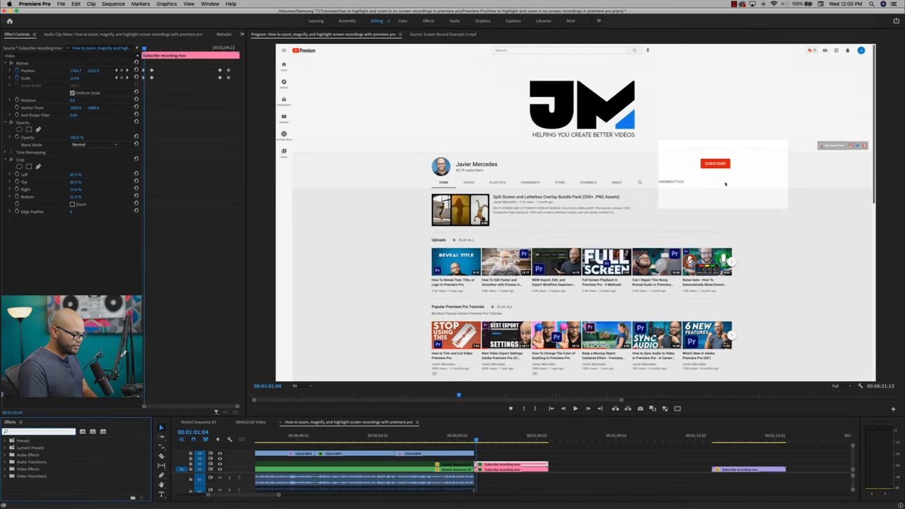
Search the Effects panel for 'drop' to find Drop Shadow for the inset.
type("drop")
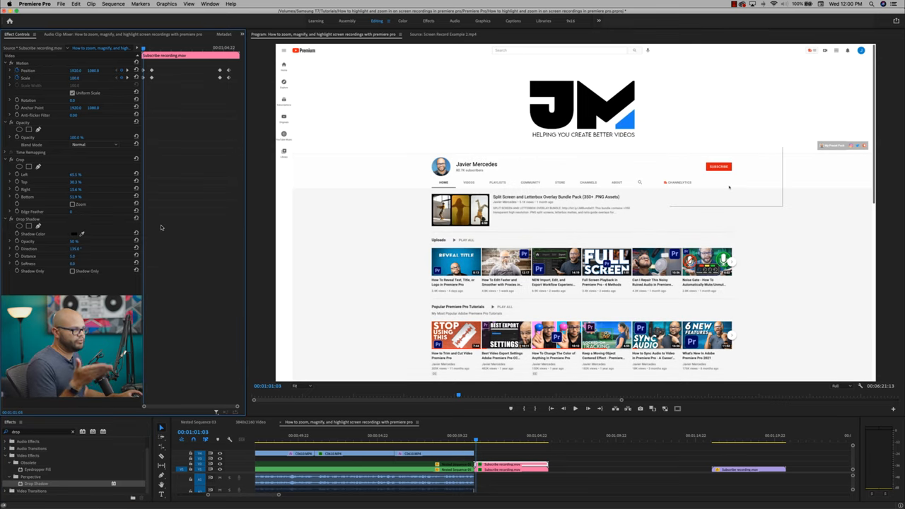
mouse_move(154, 114)
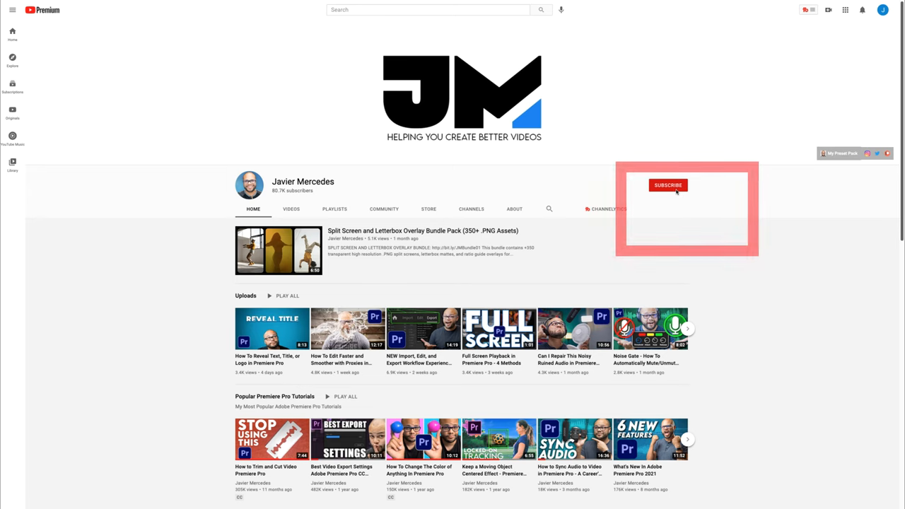
left_click(668, 185)
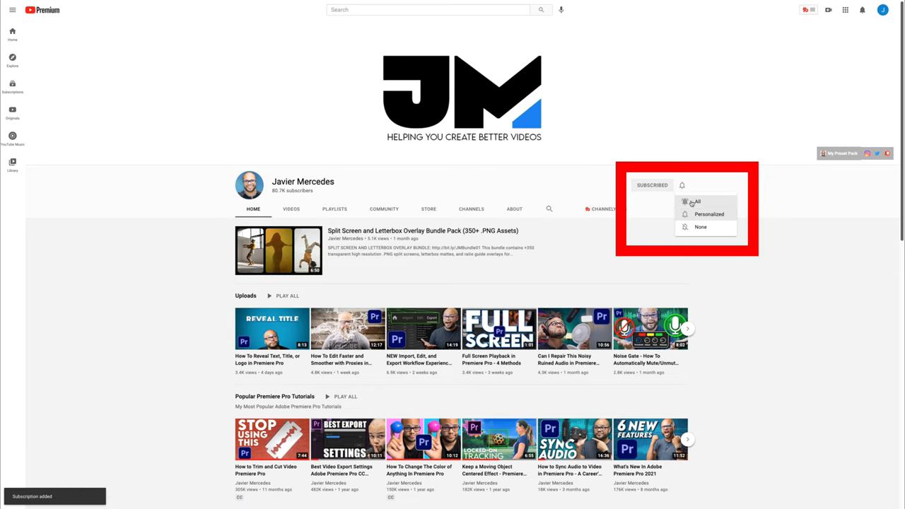
left_click(697, 201)
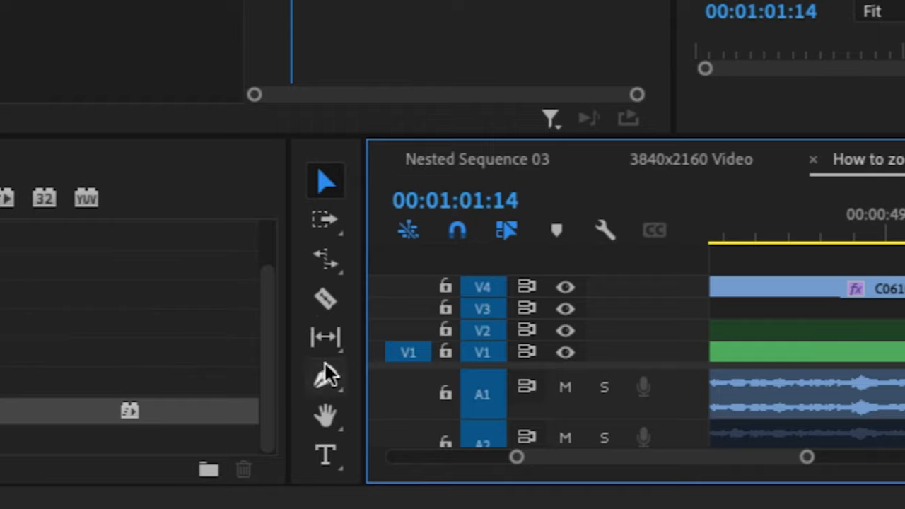
mouse_move(326, 377)
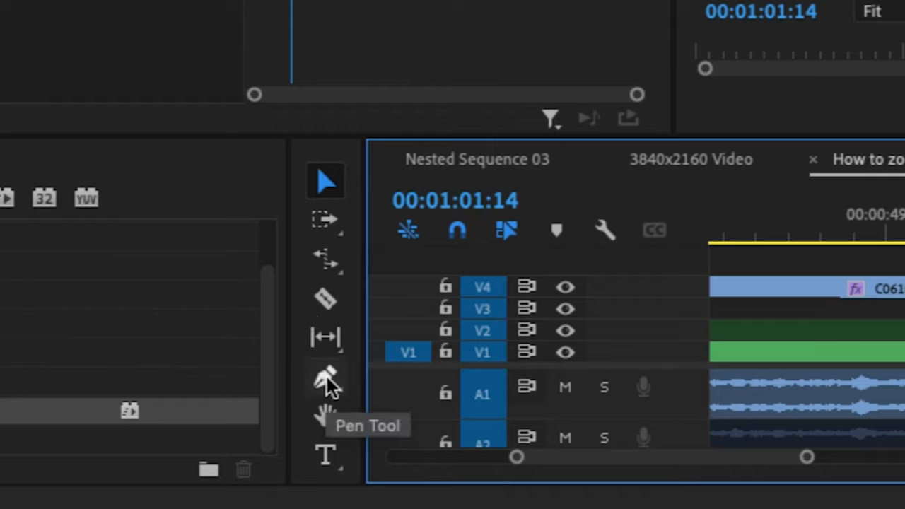
Show the Pen Tool flyout to reach the Rectangle Tool.
left_click(325, 377)
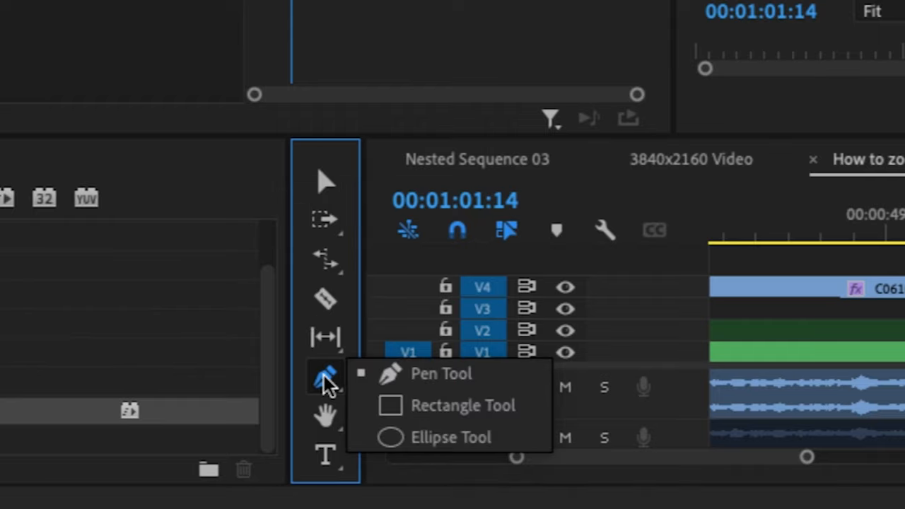
mouse_move(442, 406)
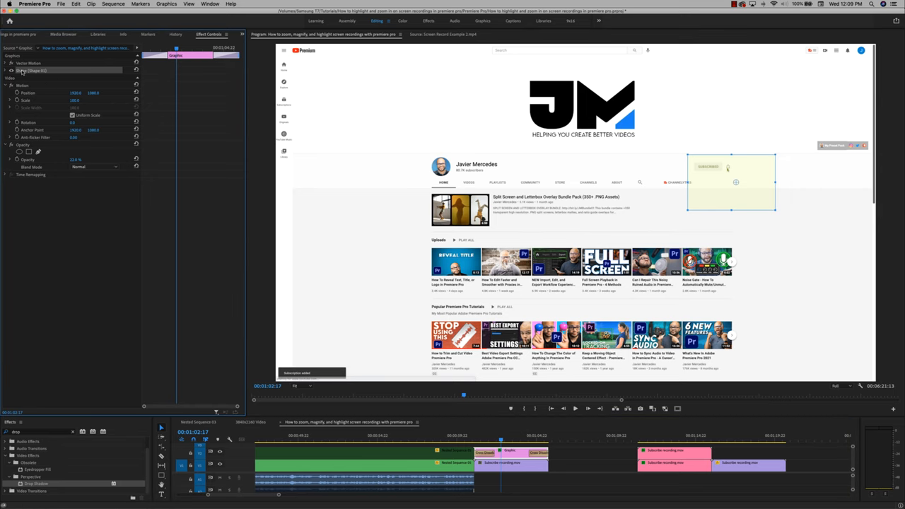
mouse_move(221, 95)
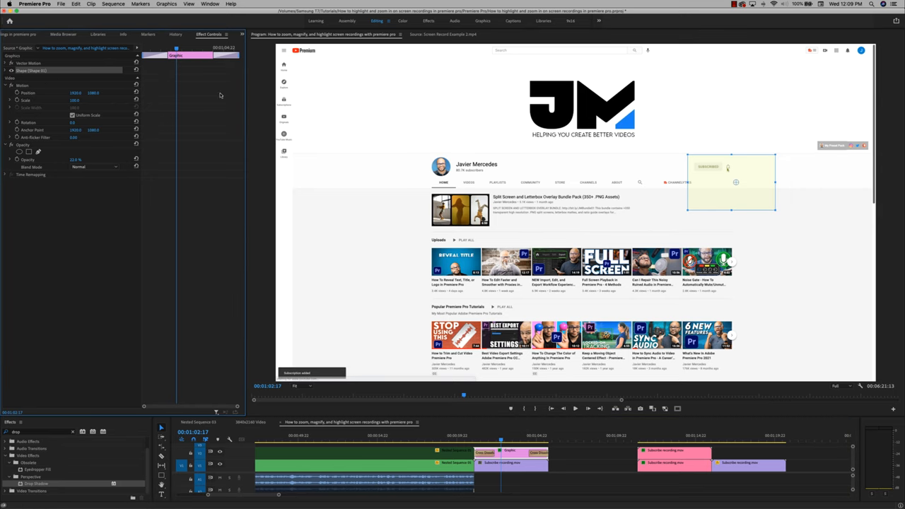
Expand the rectangle's Shape Appearance settings to set a green stroke without fill.
left_click(6, 70)
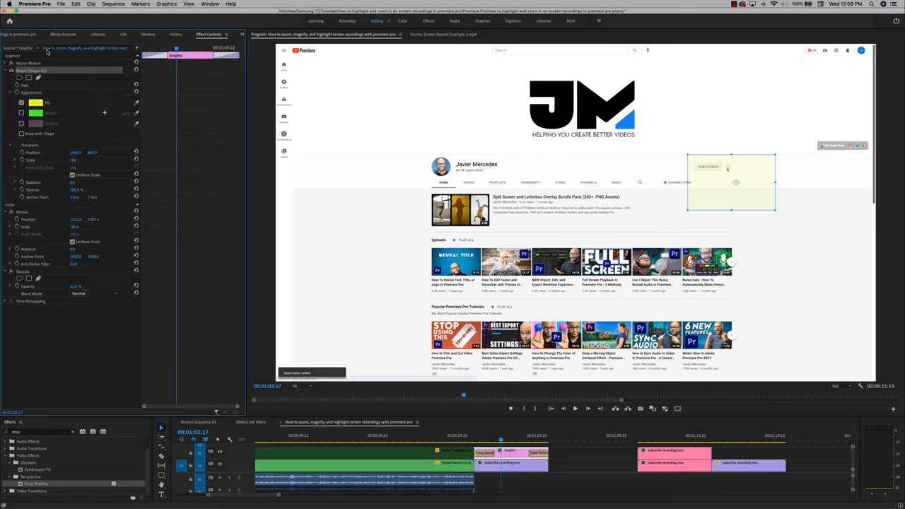
left_click(22, 103)
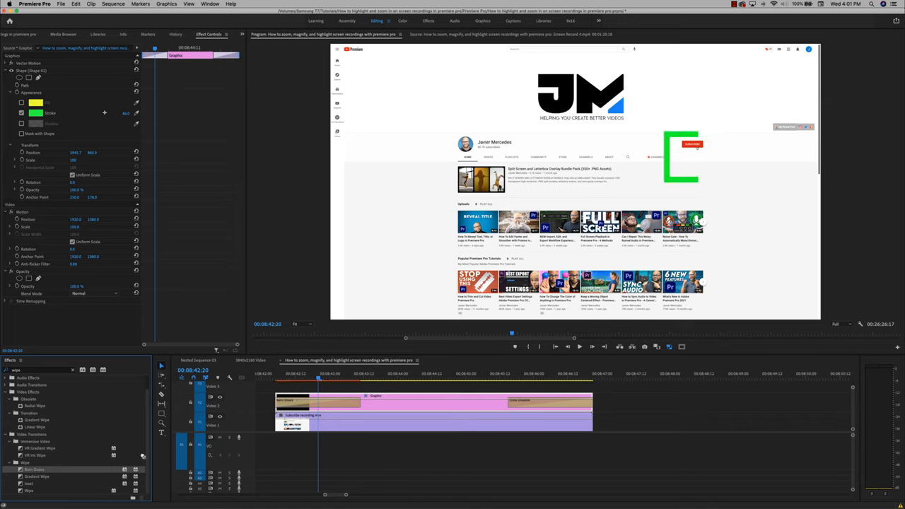
Move the playhead back to preview the Barn Doors wipe on the green outline.
left_click(283, 373)
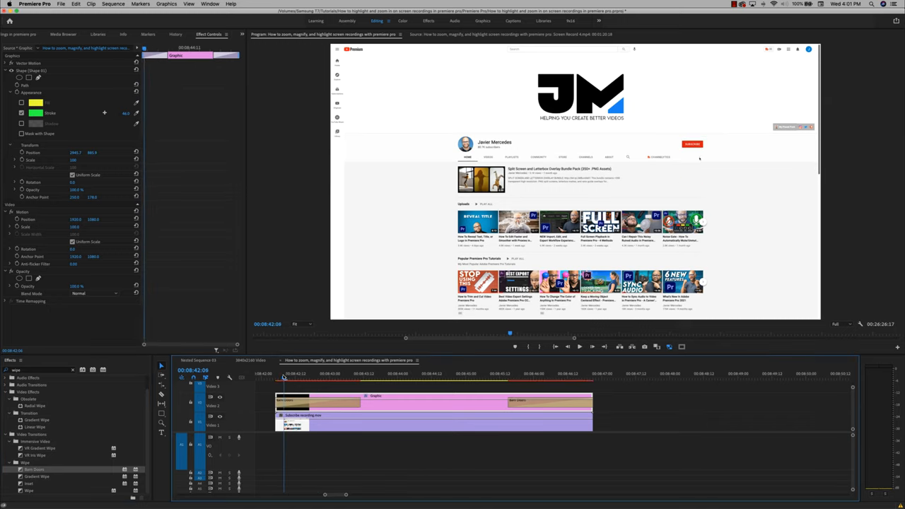